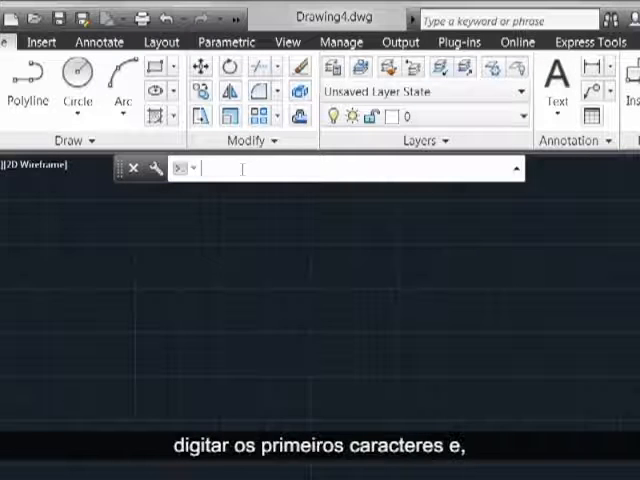
# Step: Enter MI at the command line to bring up the AutoComplete suggestion list
pyautogui.write('MIGRATEMATERIALS')
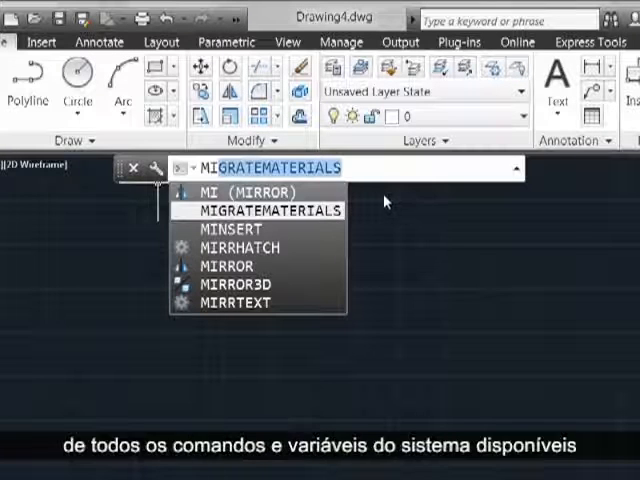
pyautogui.moveTo(374, 270)
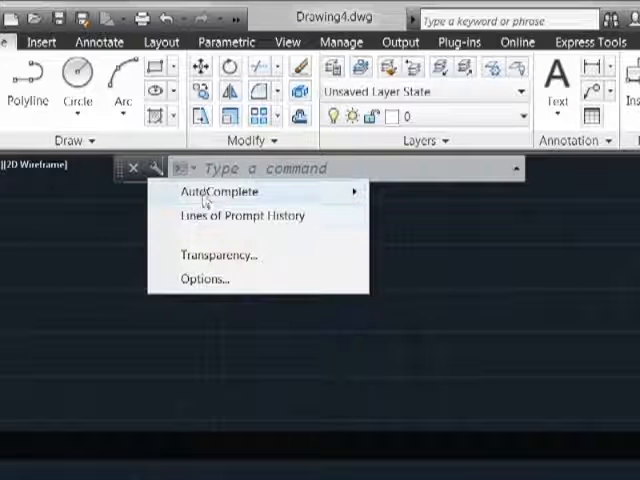
# Step: Show the command line's Customize menu with the AutoComplete options submenu
pyautogui.click(212, 192)
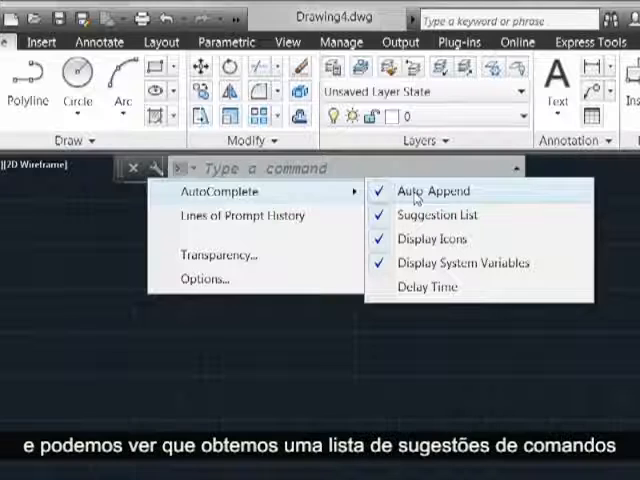
pyautogui.moveTo(442, 216)
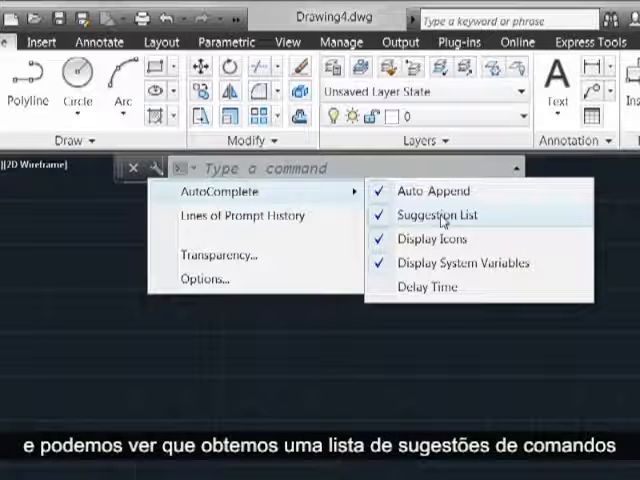
pyautogui.moveTo(490, 218)
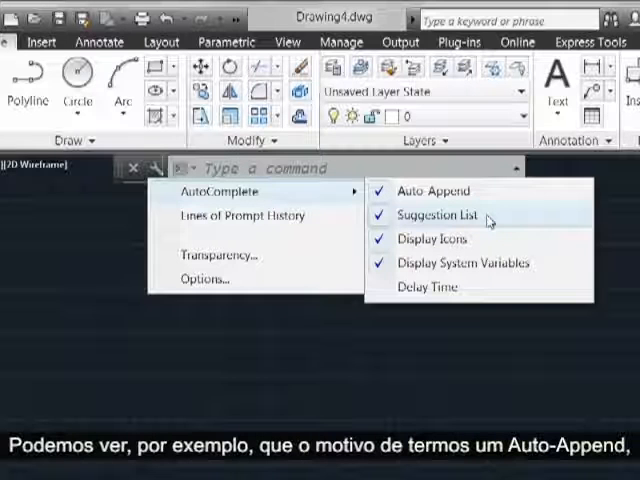
pyautogui.moveTo(488, 204)
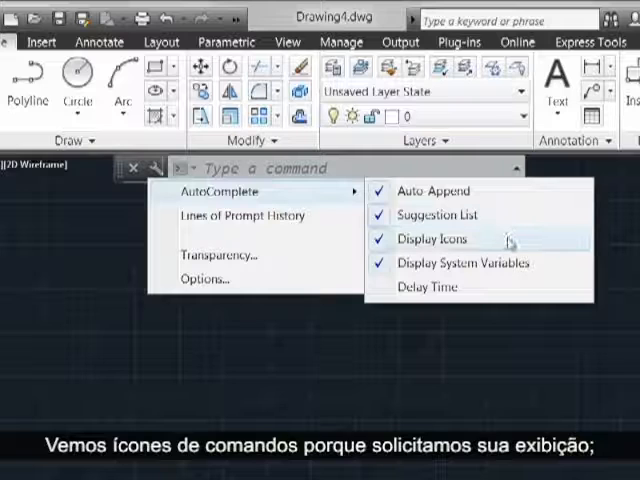
pyautogui.moveTo(448, 246)
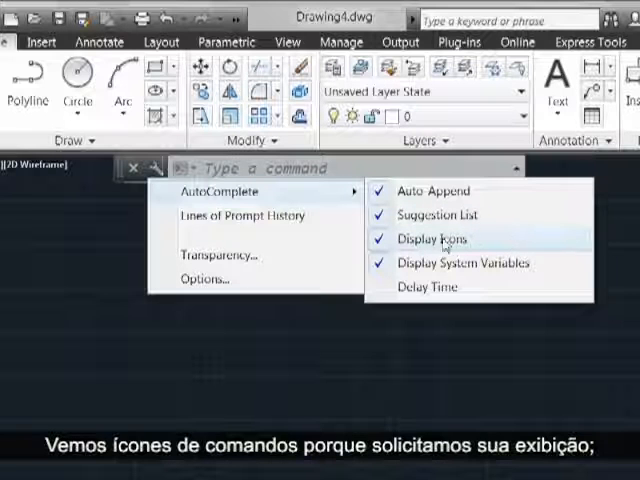
pyautogui.moveTo(464, 264)
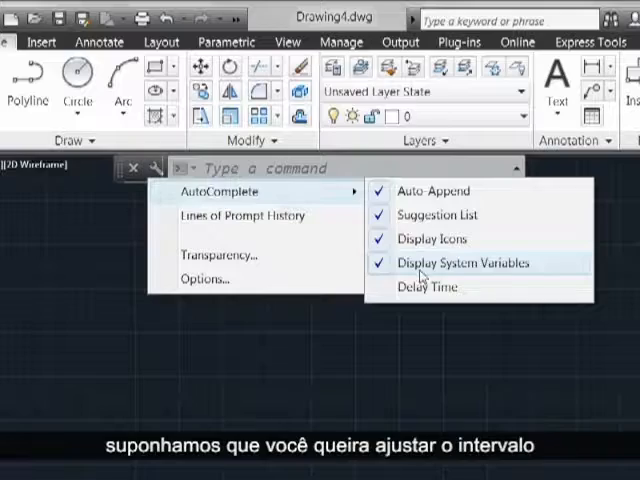
# Step: Start AUTOCOMPLETEDELAY, prompting for a new value beside the current 0.3000
pyautogui.click(426, 288)
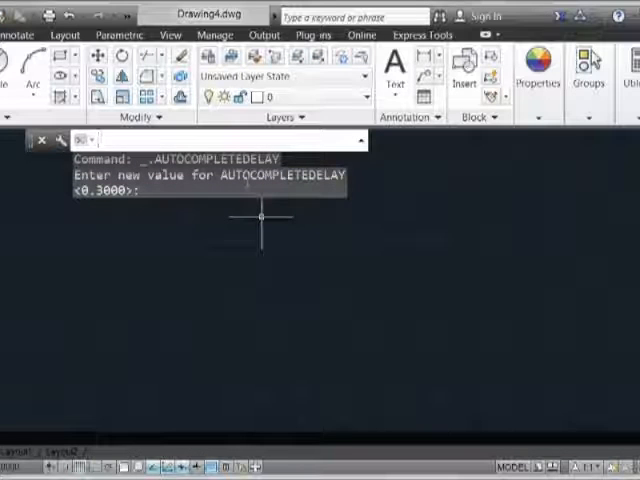
# Step: Enter MI again so the suggestion list appears after the delay, showing MIRROR3D's description
pyautogui.write('MI')
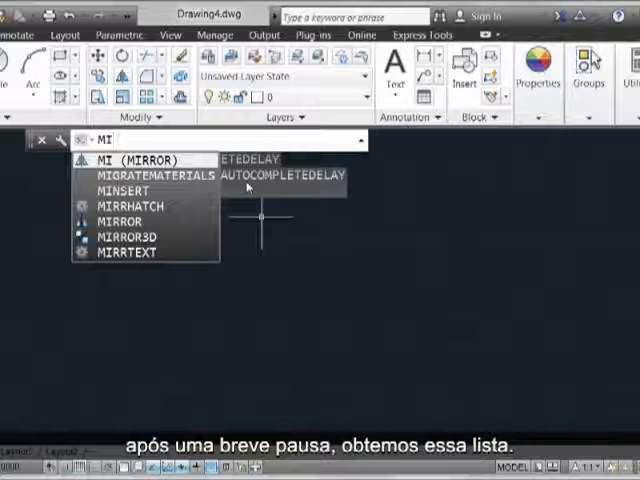
pyautogui.moveTo(136, 236)
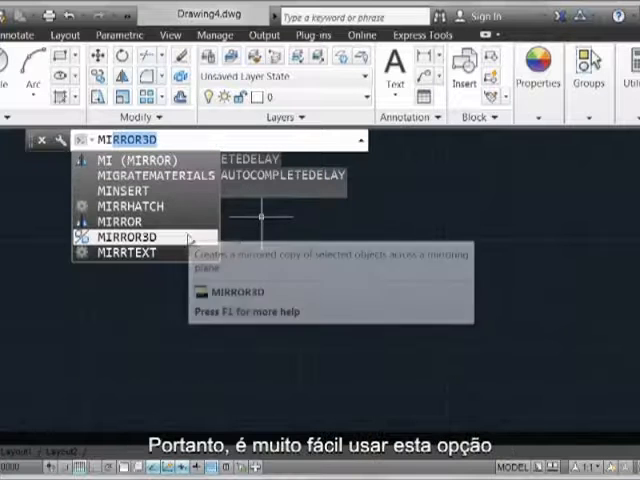
pyautogui.moveTo(444, 192)
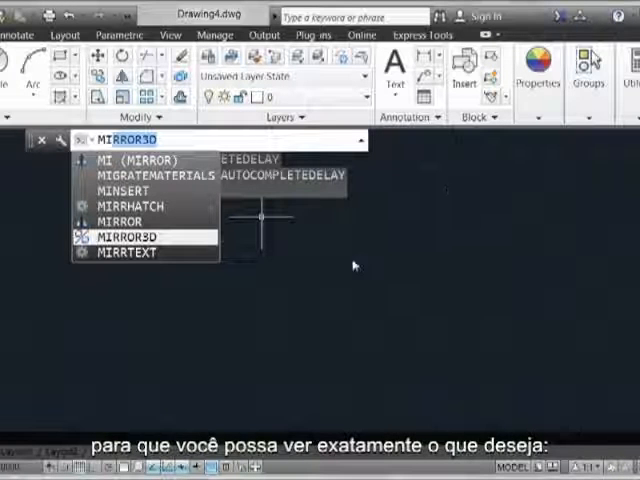
pyautogui.moveTo(38, 198)
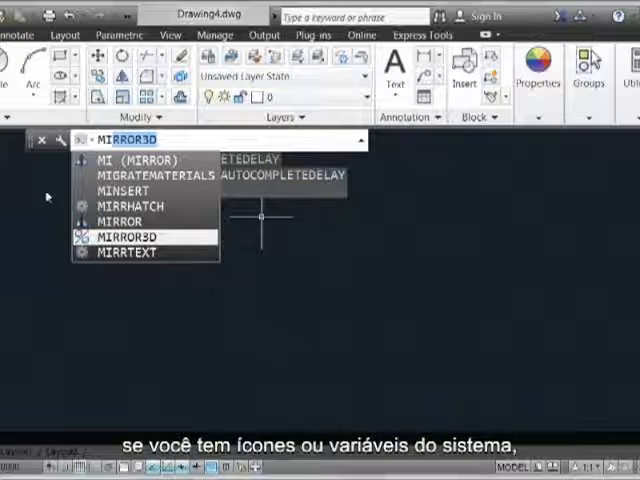
pyautogui.moveTo(46, 172)
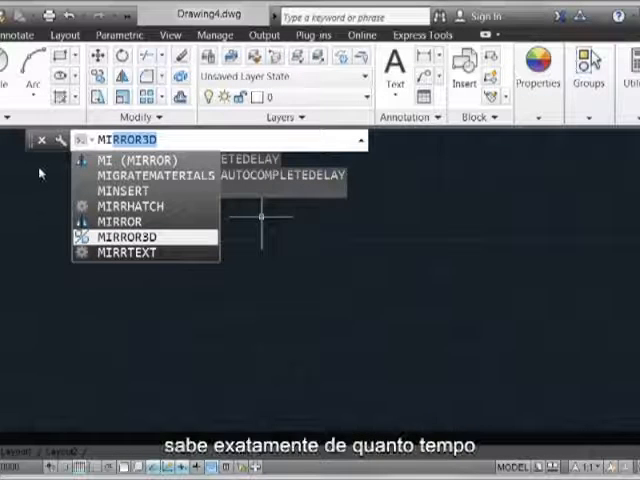
pyautogui.moveTo(374, 264)
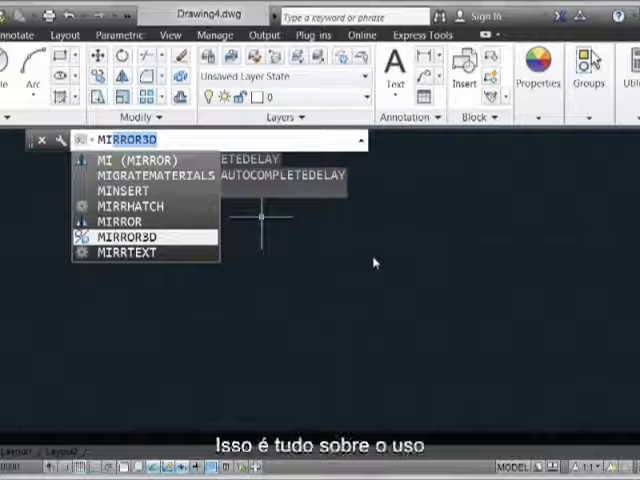